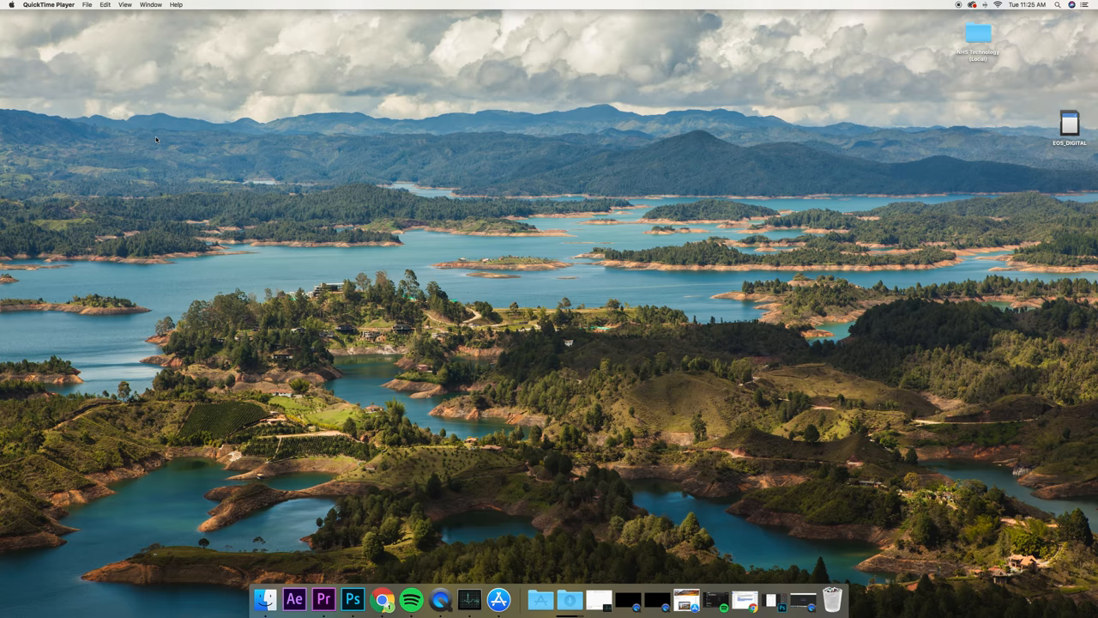
mouse_move(642, 148)
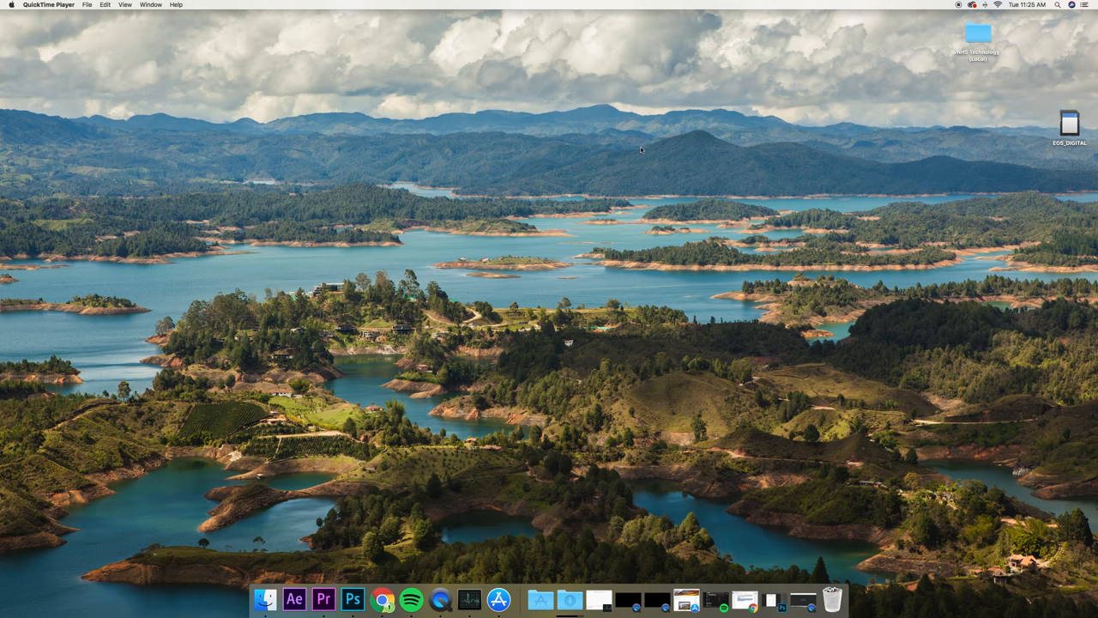
mouse_move(1078, 124)
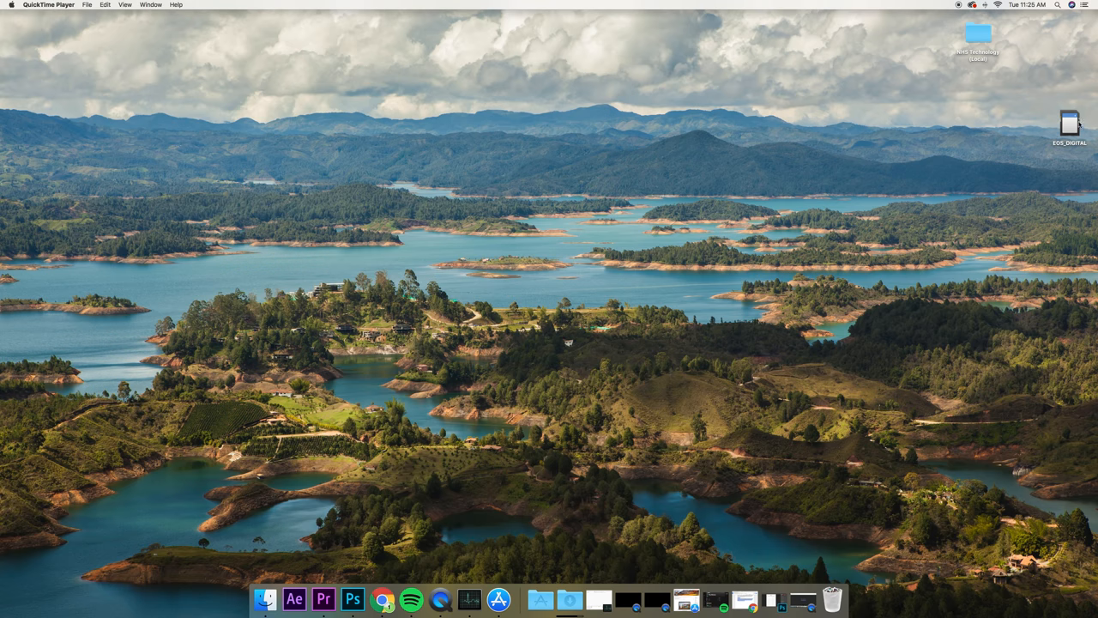
Step: Navigate into EOS_DIGITAL, then DCIM, then the 100CANON folder of camera photos
drag(1069, 124, 976, 90)
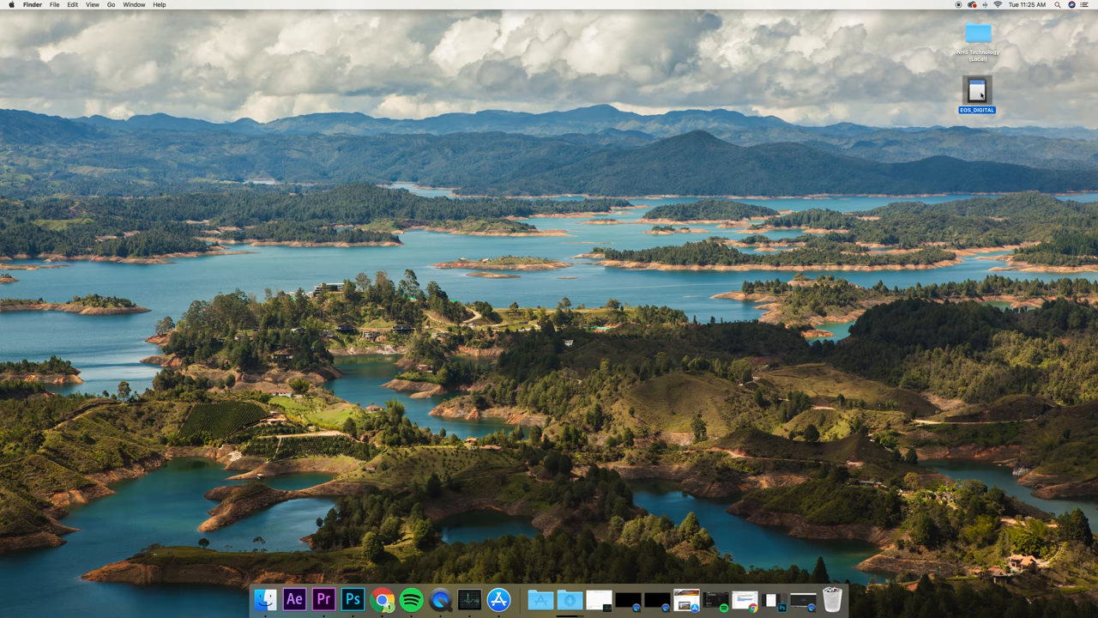
double_click(977, 92)
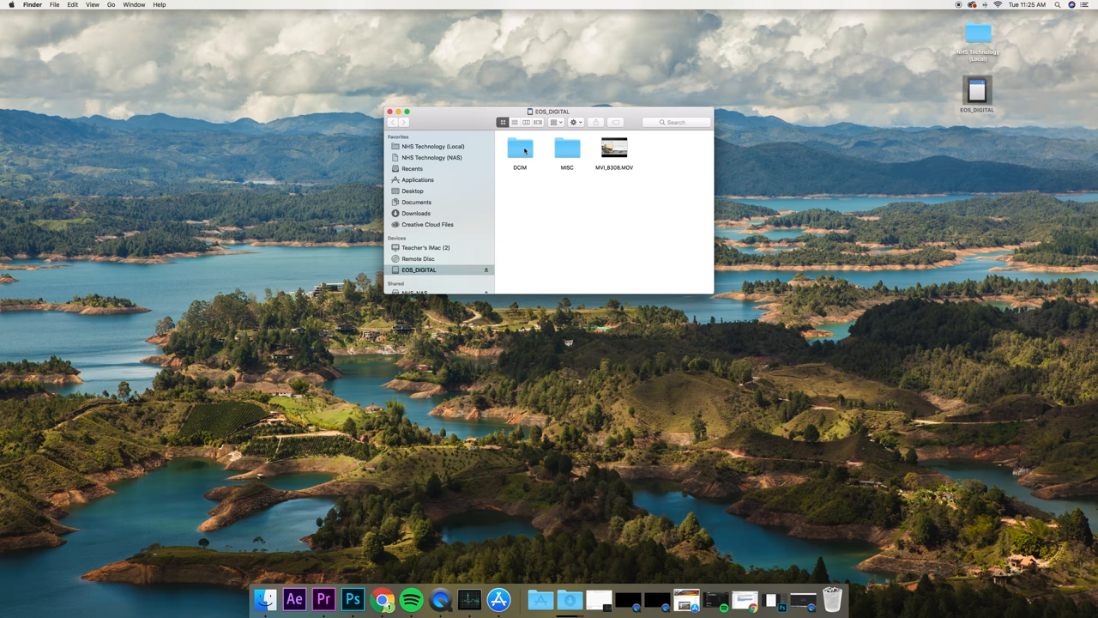
double_click(519, 147)
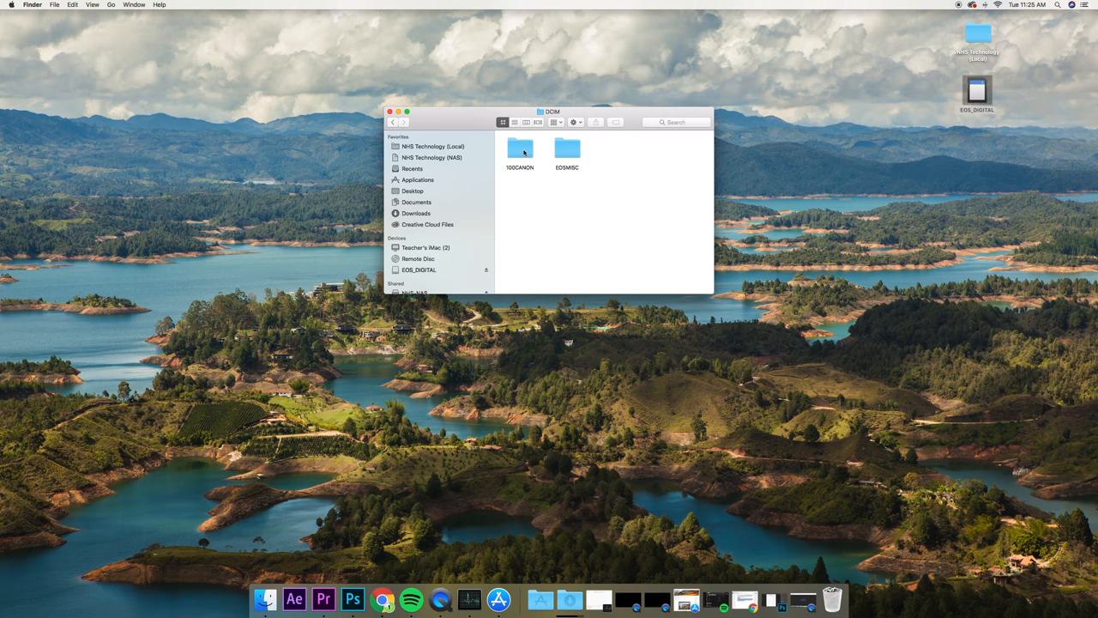
click(520, 149)
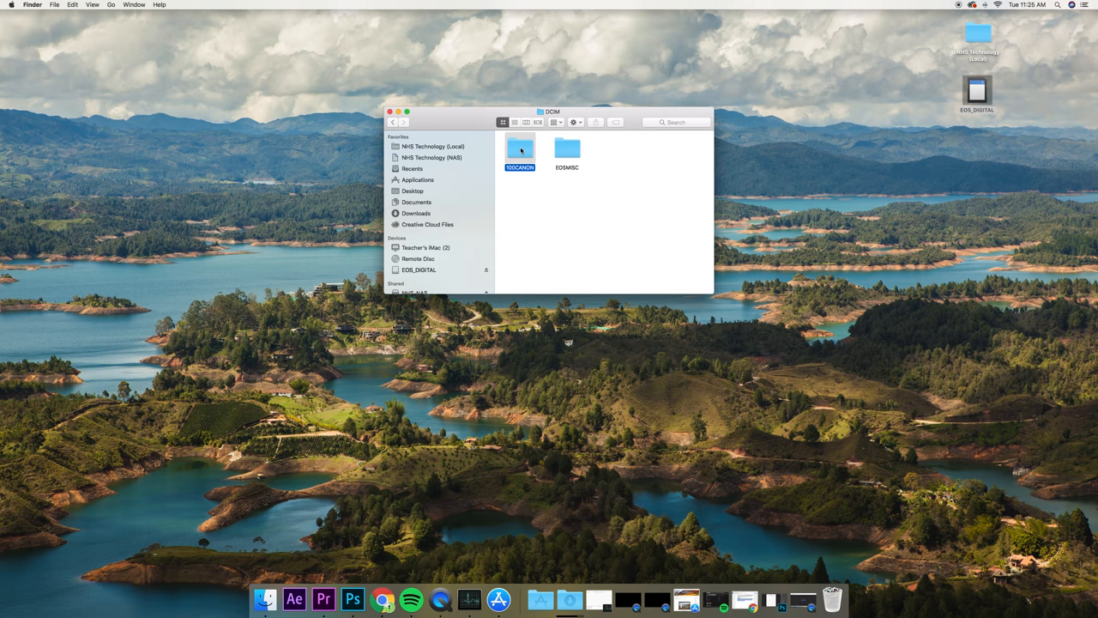
double_click(518, 148)
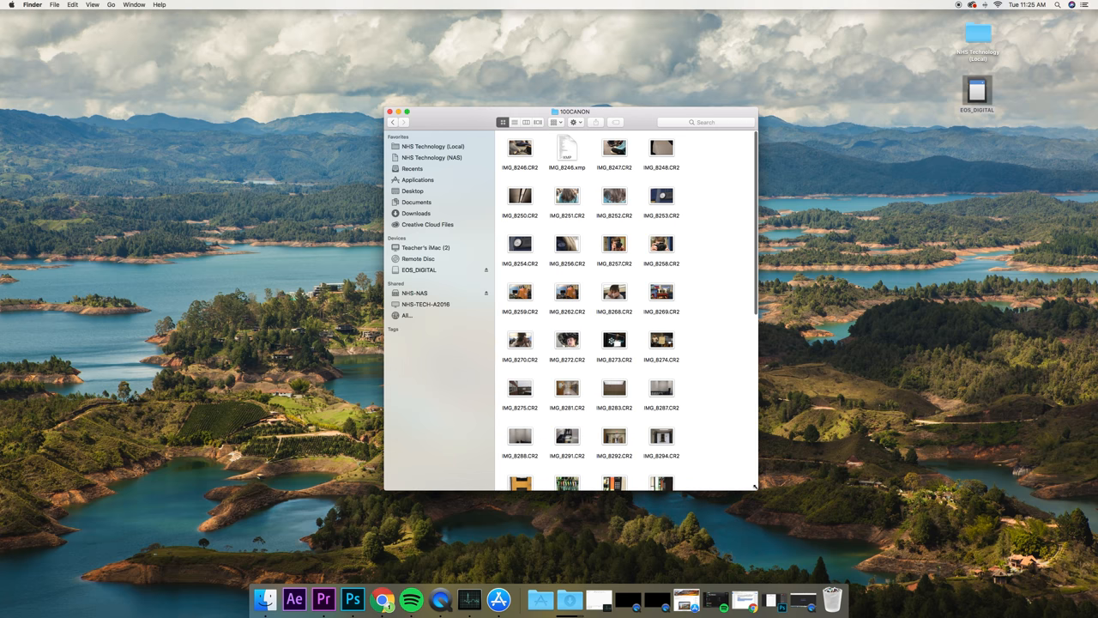
click(978, 35)
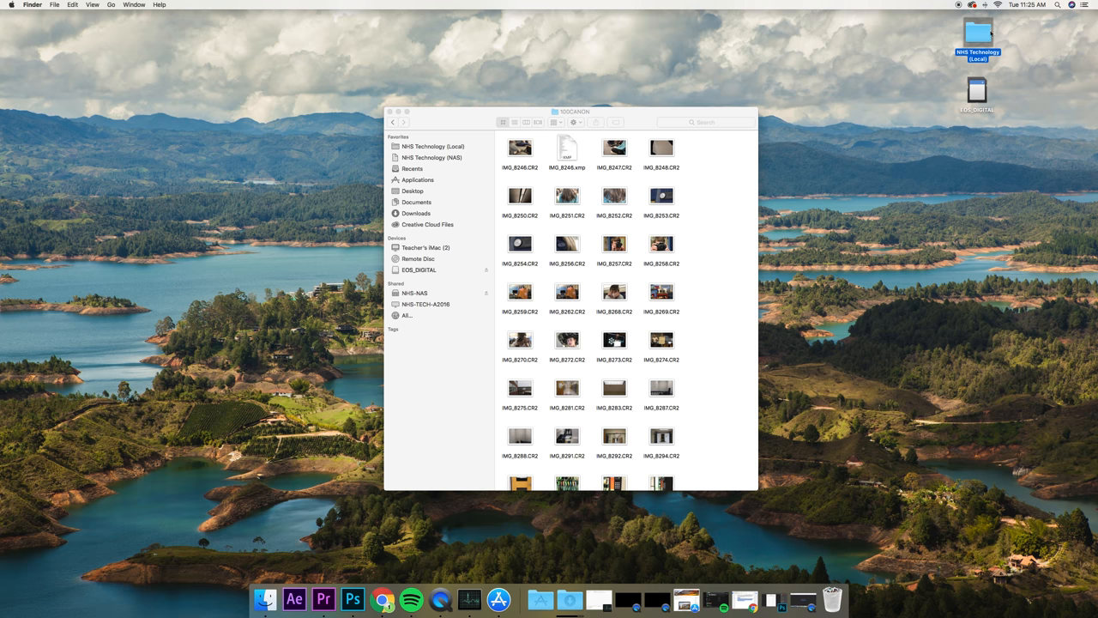
mouse_move(985, 38)
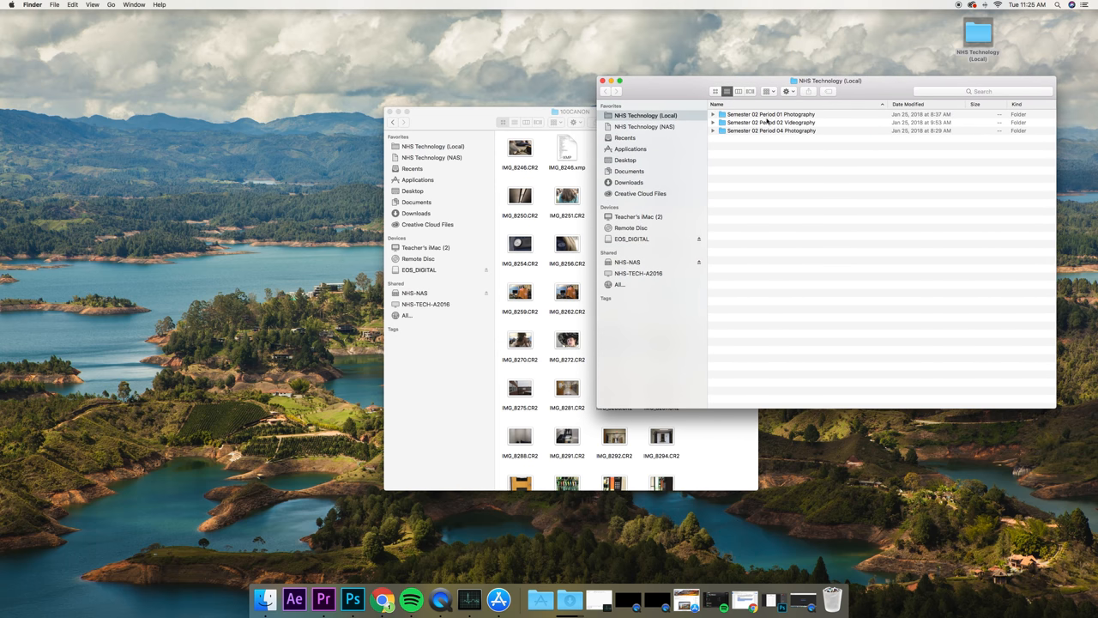
Step: Navigate into Semester 02 Period 01 Photography and its practice project folder in a second window
double_click(769, 113)
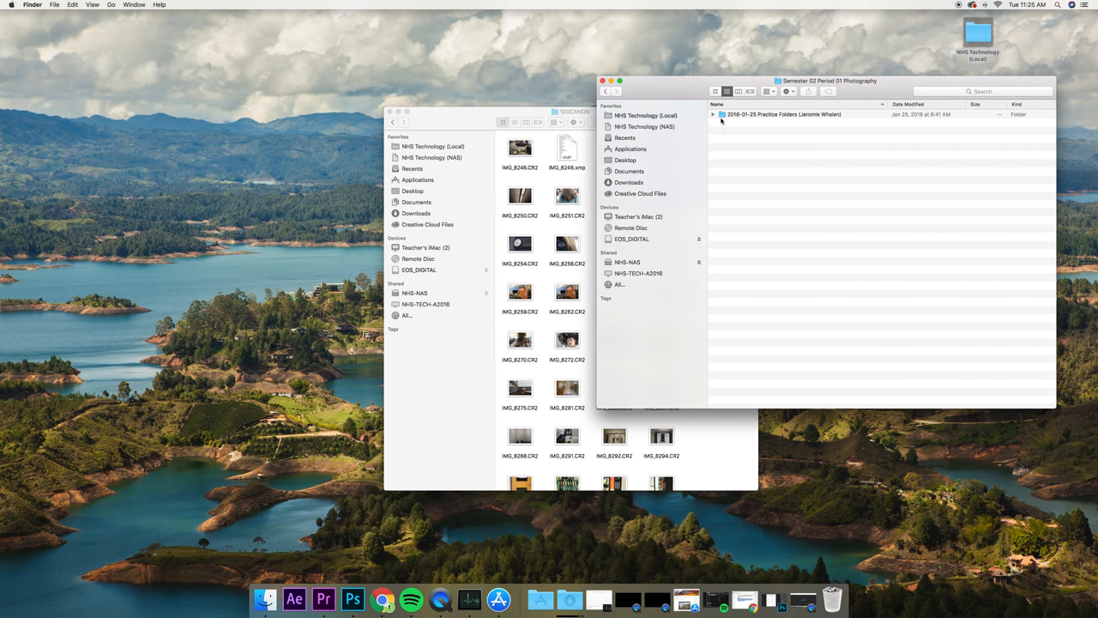
mouse_move(854, 85)
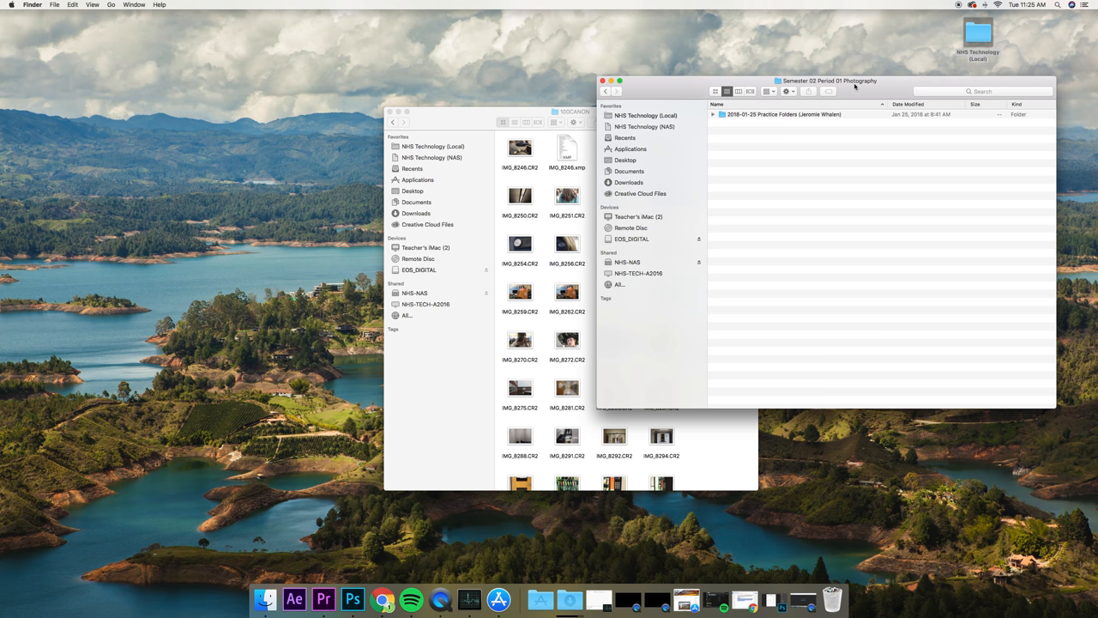
mouse_move(770, 117)
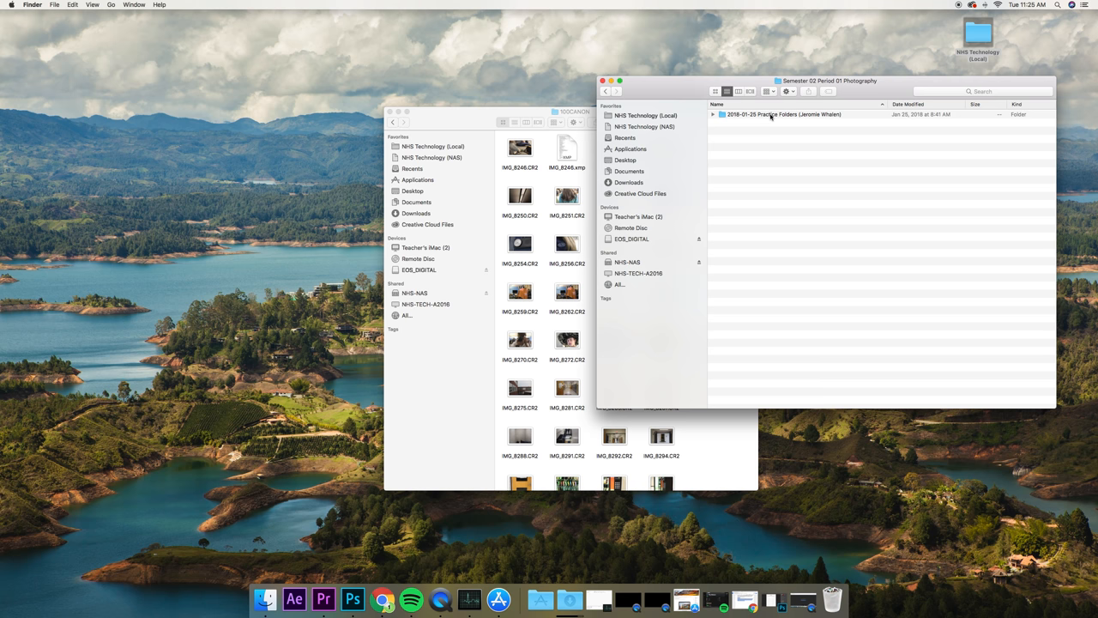
double_click(782, 113)
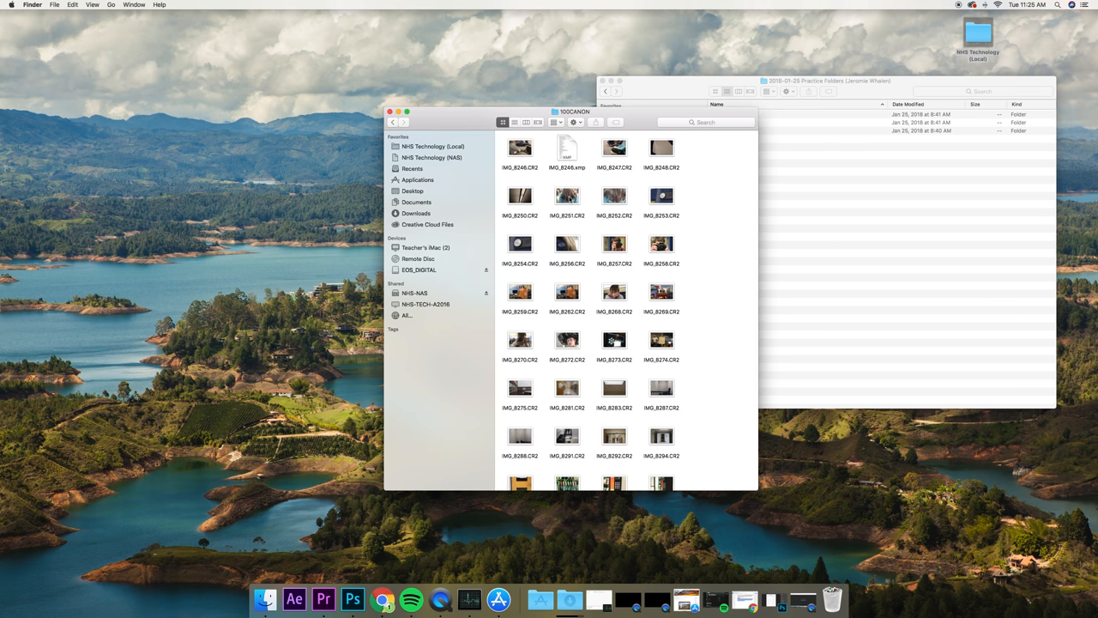
mouse_move(821, 187)
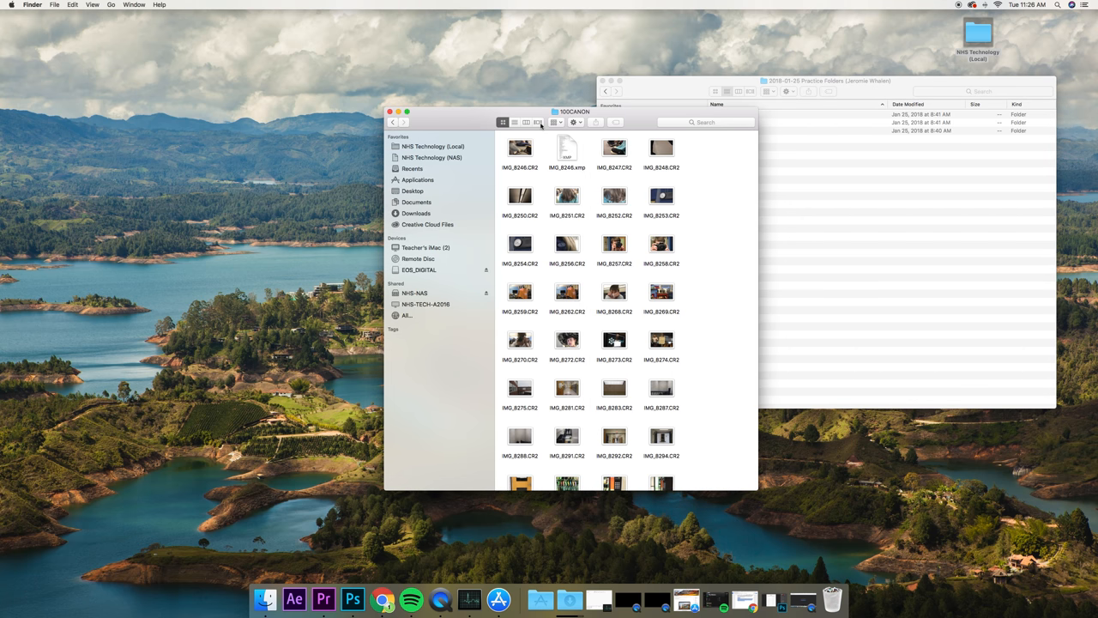
Step: Switch to Cover Flow view and Command-select the CR2 photos, skipping the video file
click(539, 122)
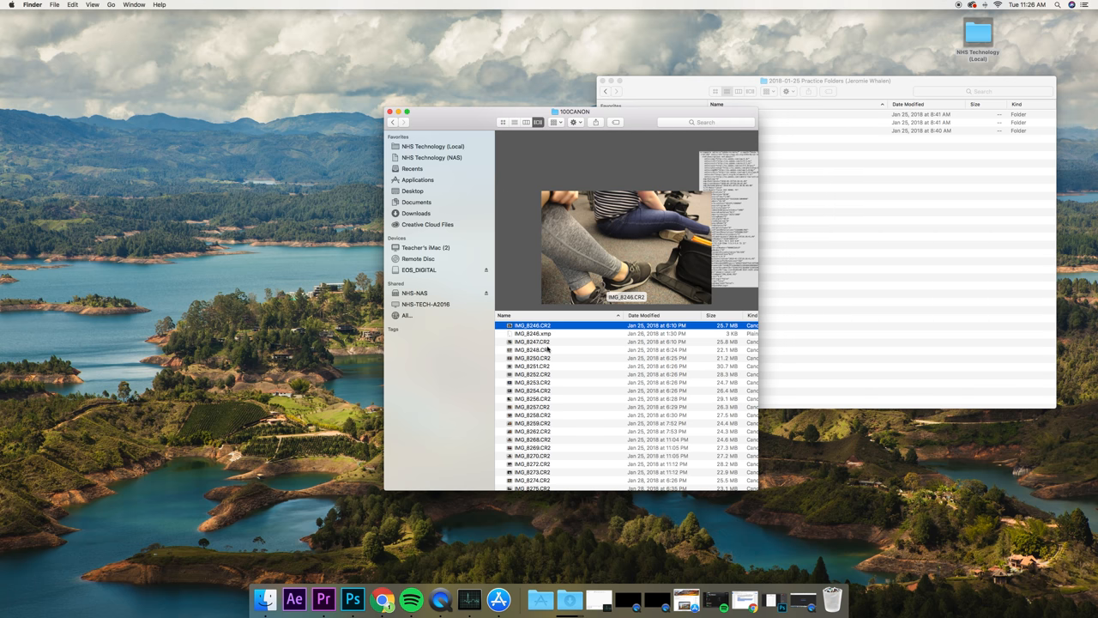
click(532, 350)
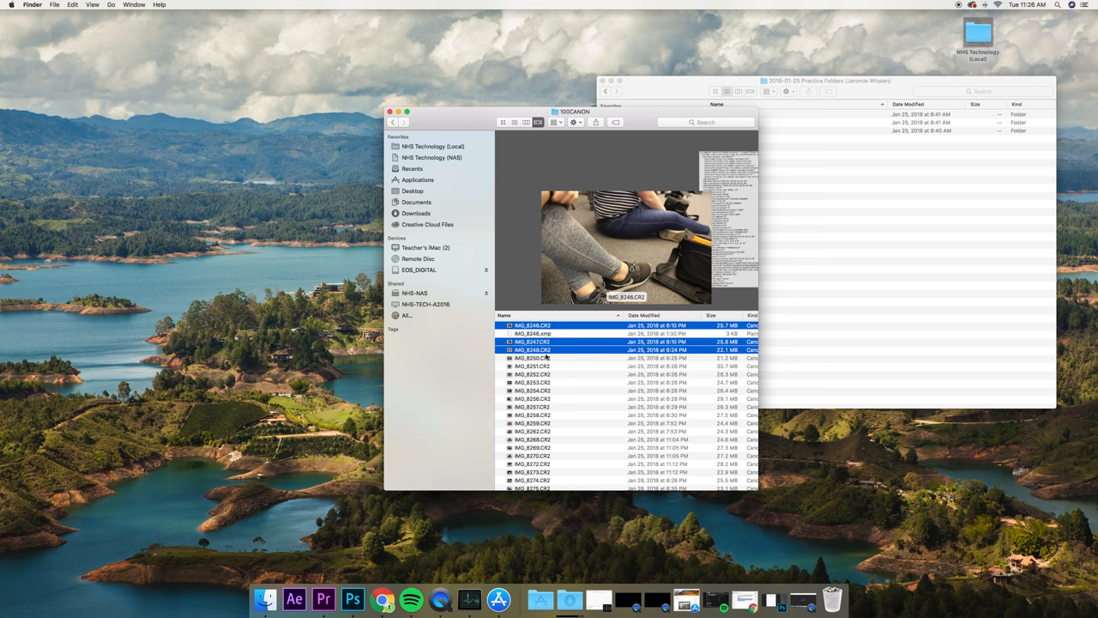
click(532, 358)
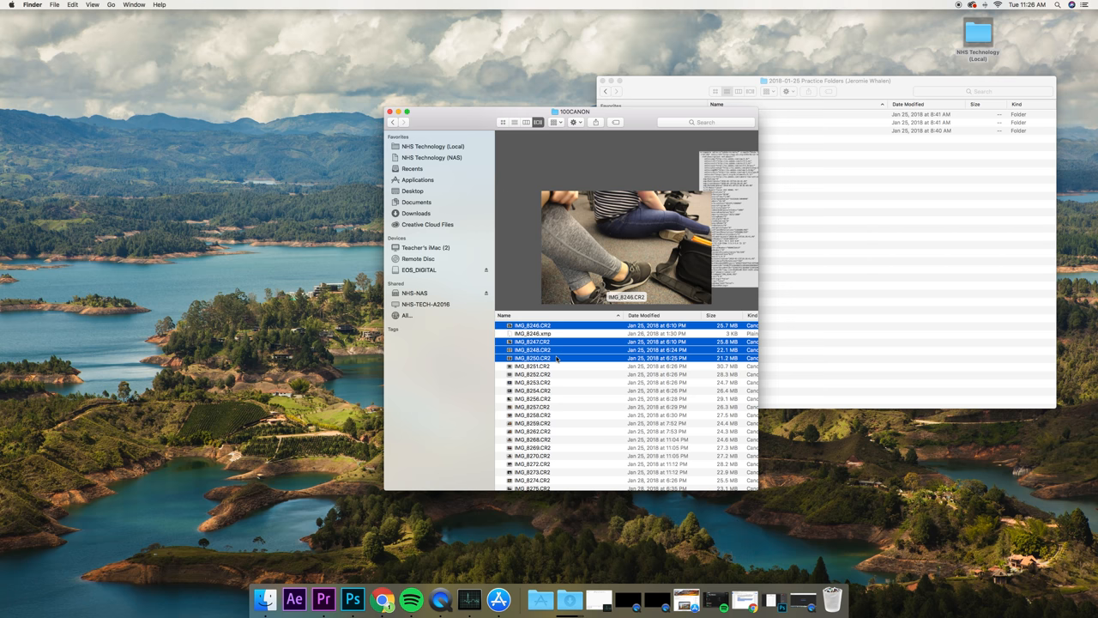
Step: Bring up the shortcut menu on the selected CR2 photos to copy the 4 items
right_click(557, 358)
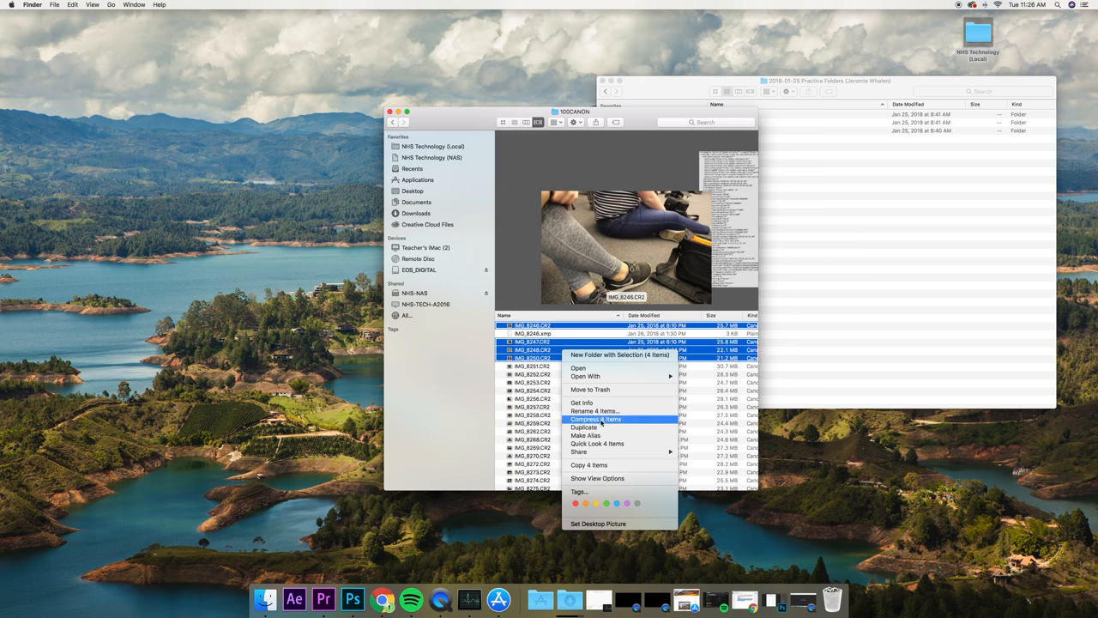
mouse_move(591, 464)
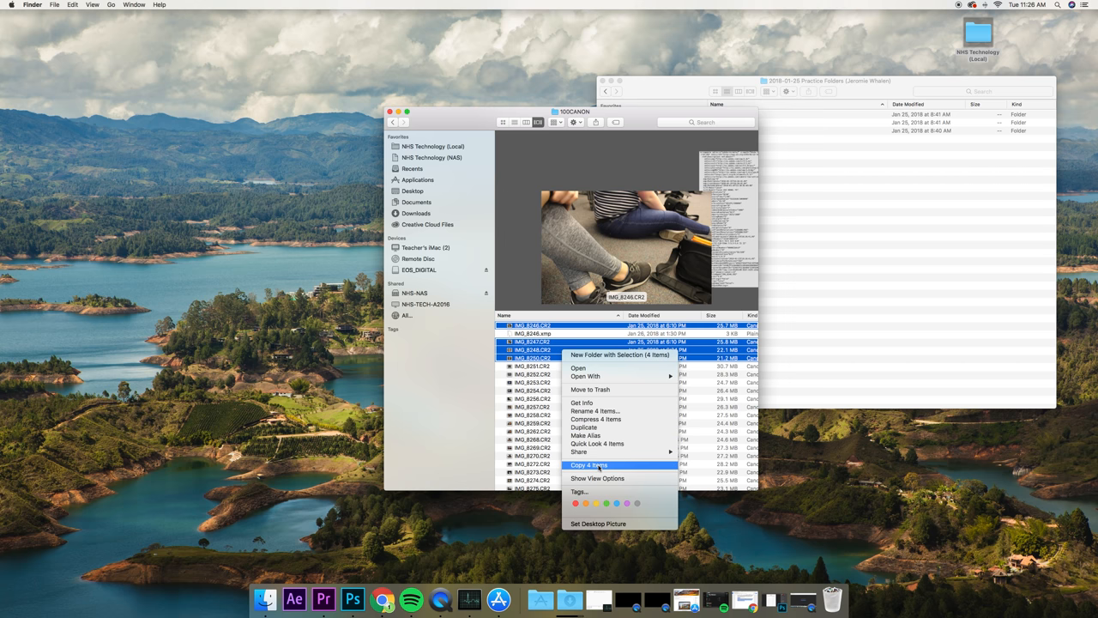
mouse_move(837, 309)
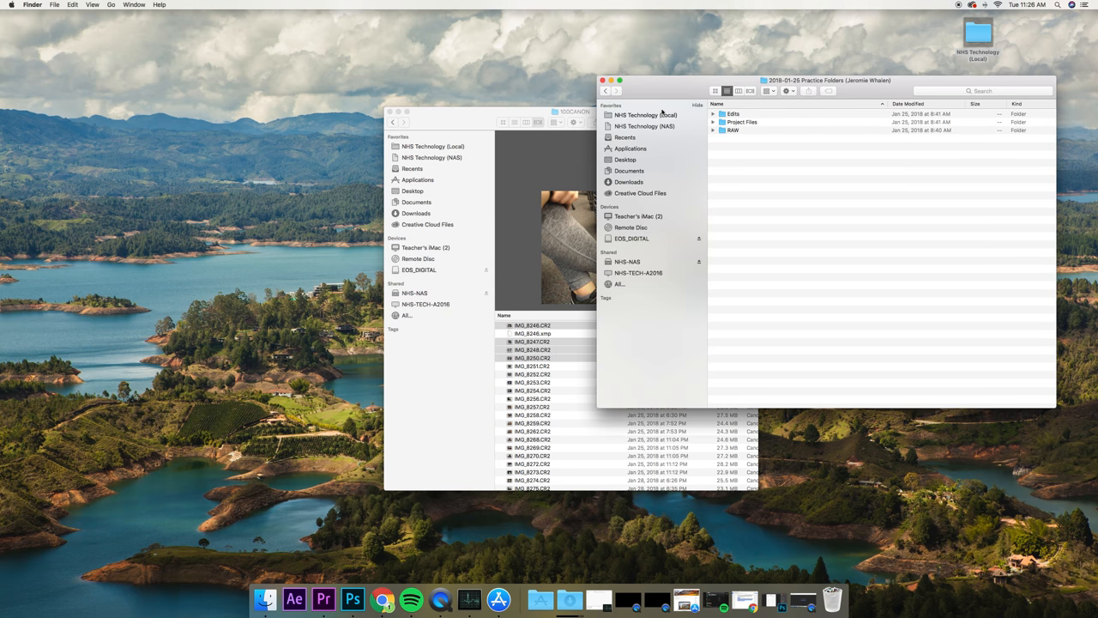
Step: From the top of NHS Technology (Local), navigate down to the practice project's empty RAW folder
click(646, 115)
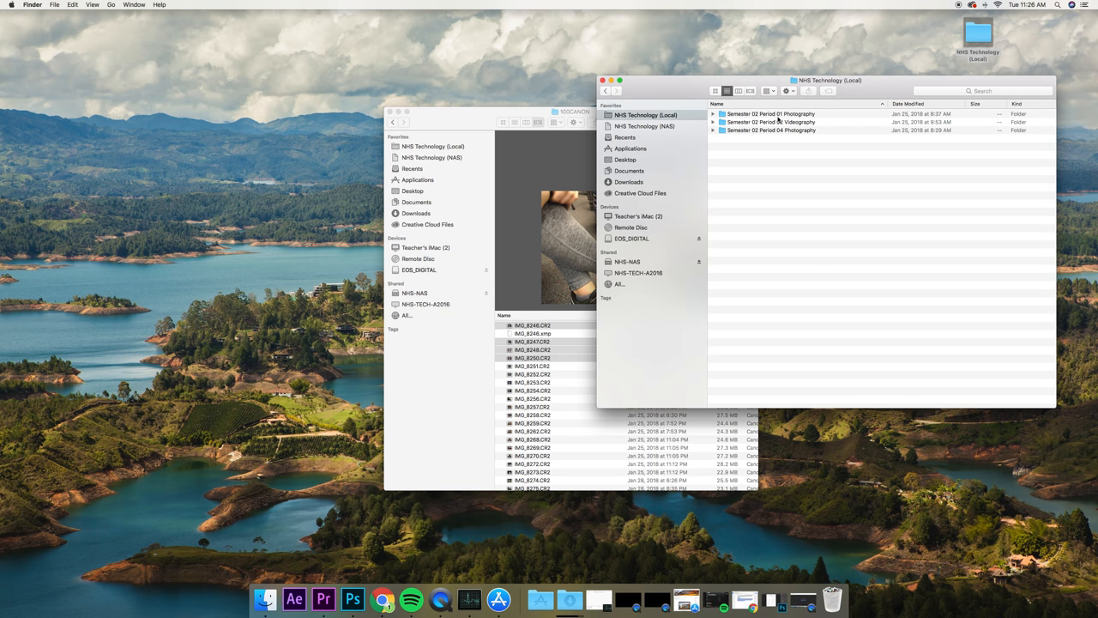
double_click(768, 113)
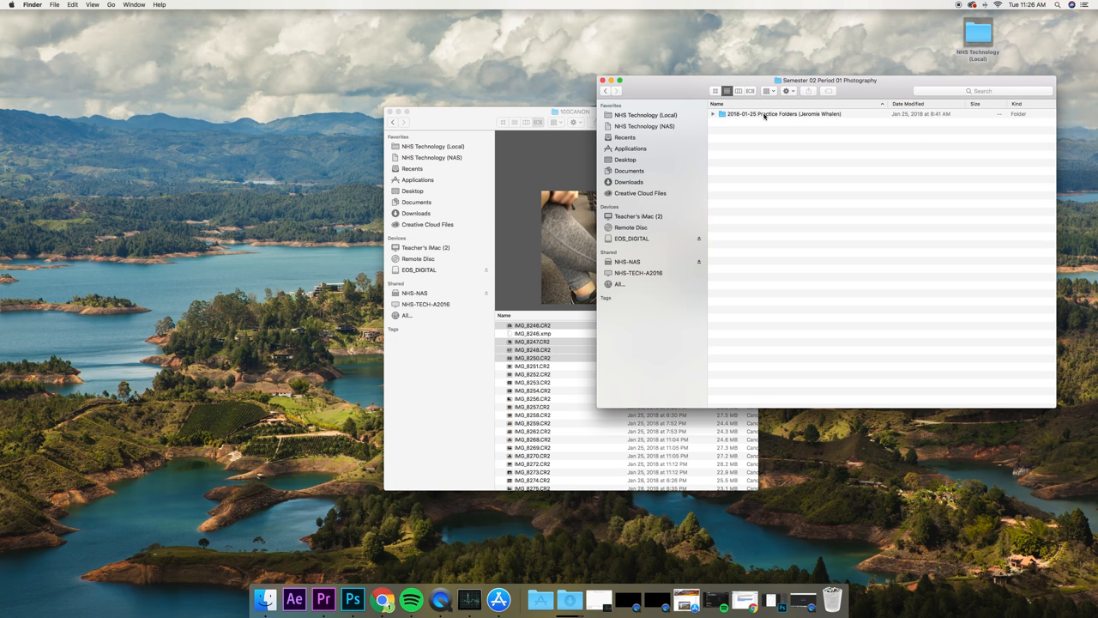
double_click(783, 113)
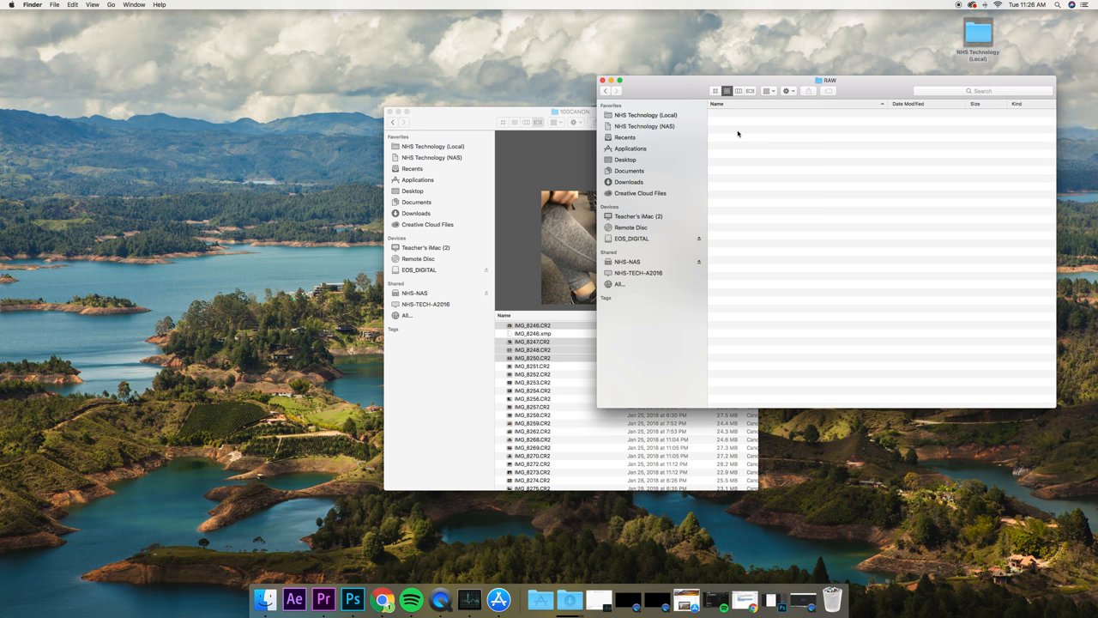